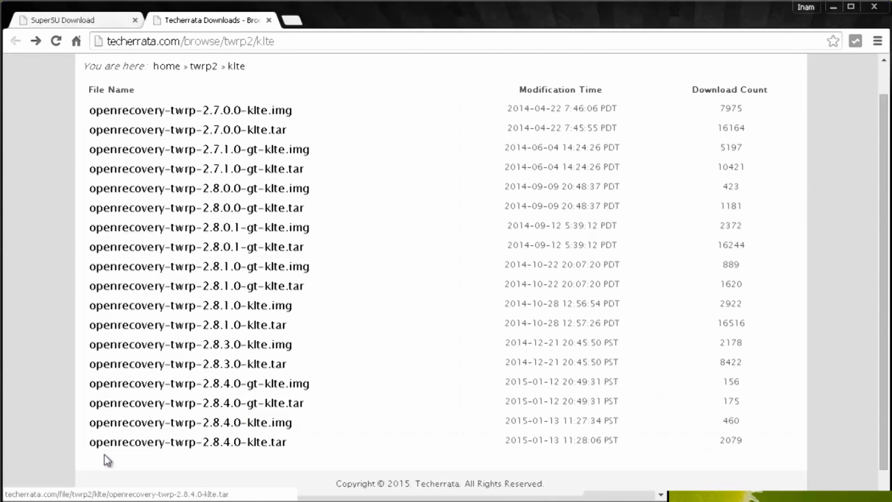
mouse_move(188, 442)
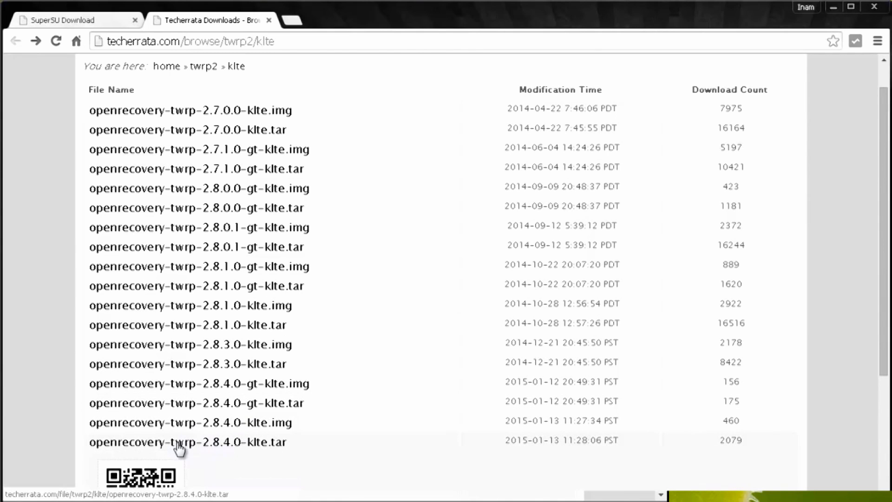
Download openrecovery-twrp-2.8.4.0-klte.tar from the Techerrata klte listing
left_click(187, 442)
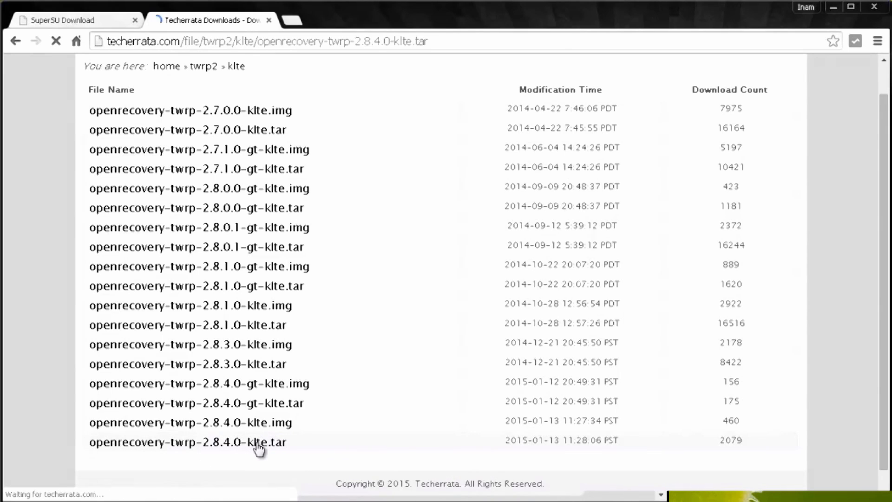
left_click(187, 441)
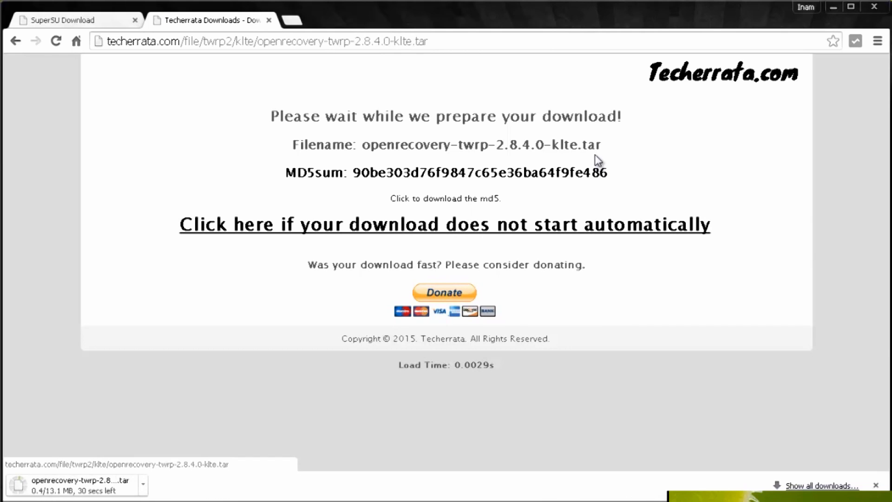
mouse_move(238, 475)
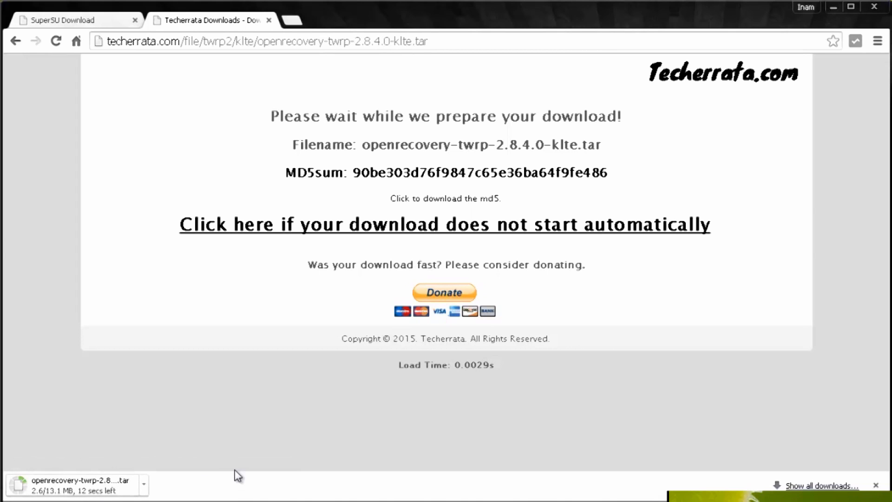
Download BETA-SuperSU-v2.44.zip from the SuperSU download page
left_click(68, 20)
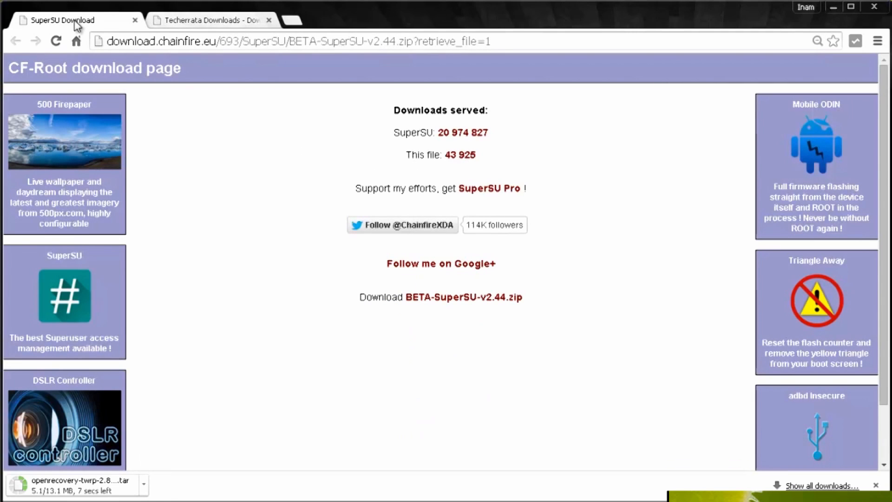
mouse_move(258, 246)
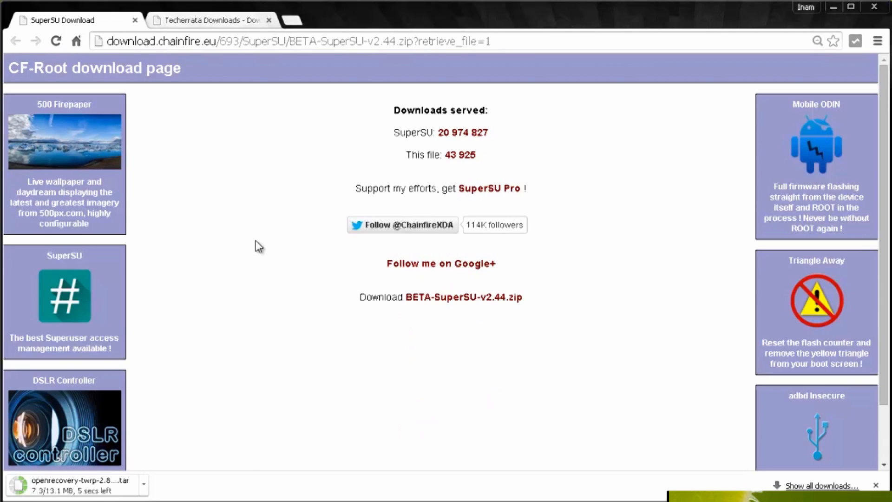
mouse_move(472, 320)
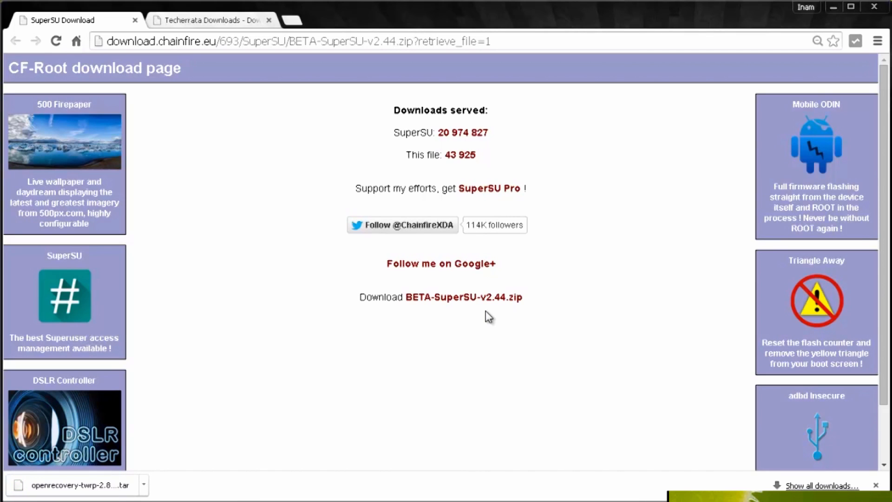
mouse_move(544, 182)
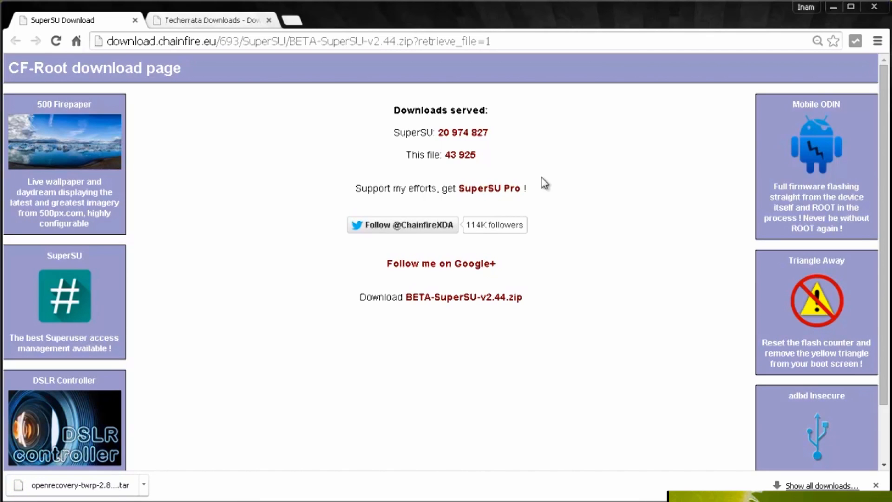
left_click(463, 296)
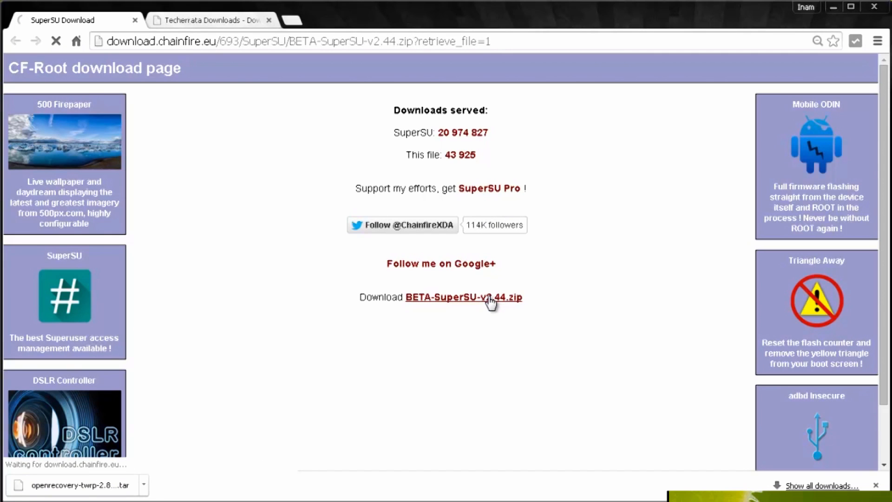
left_click(463, 296)
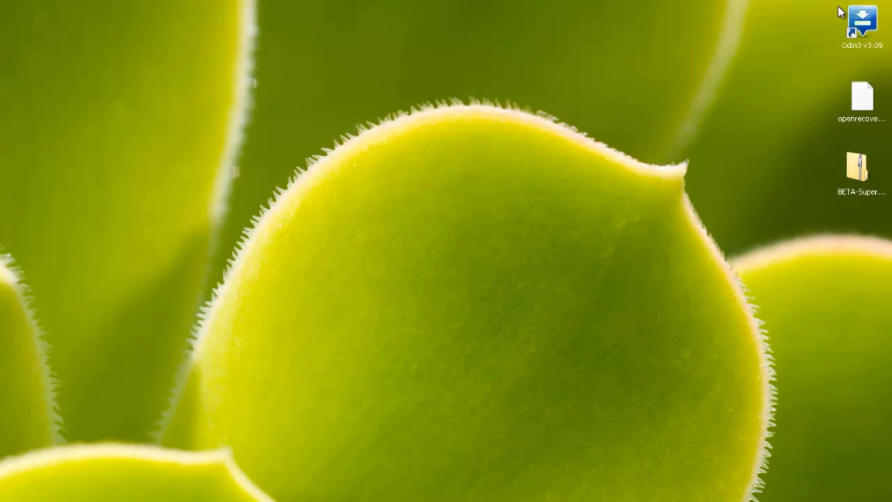
left_click(862, 167)
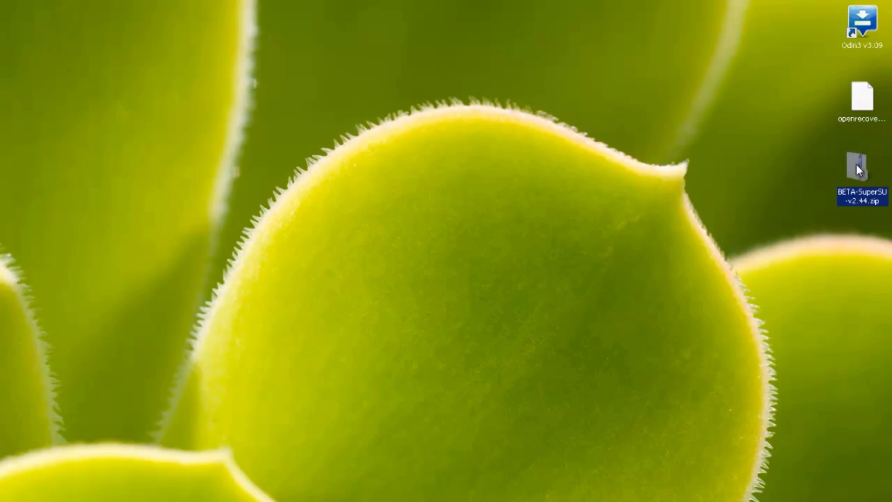
mouse_move(823, 140)
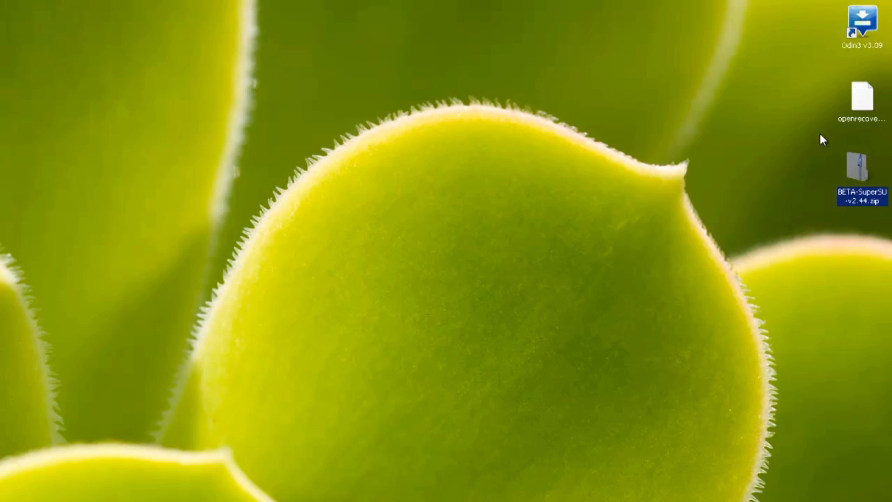
left_click(862, 99)
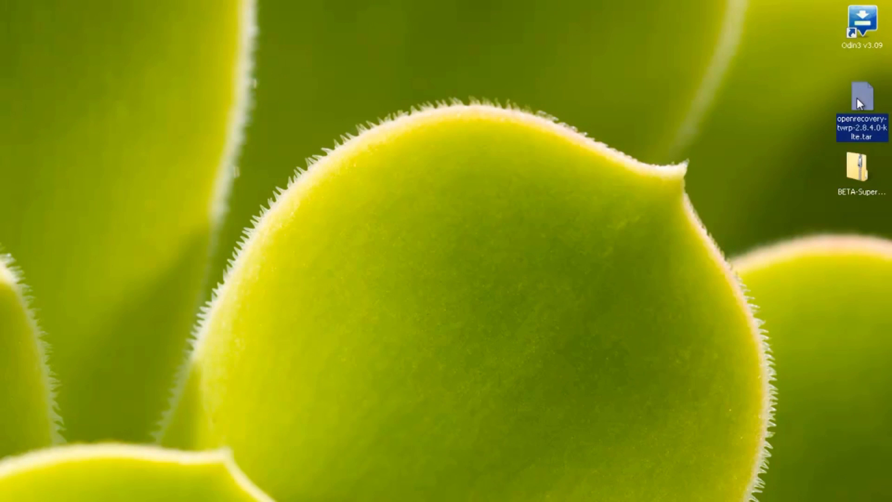
left_click(861, 24)
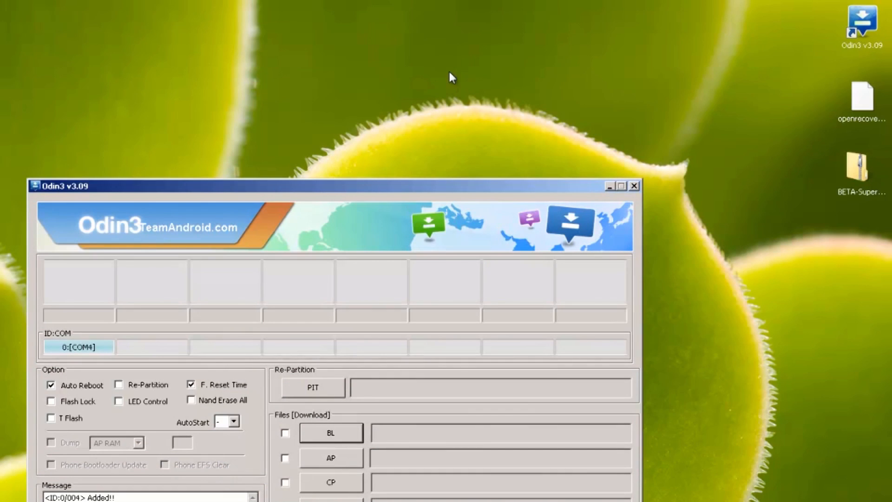
mouse_move(715, 17)
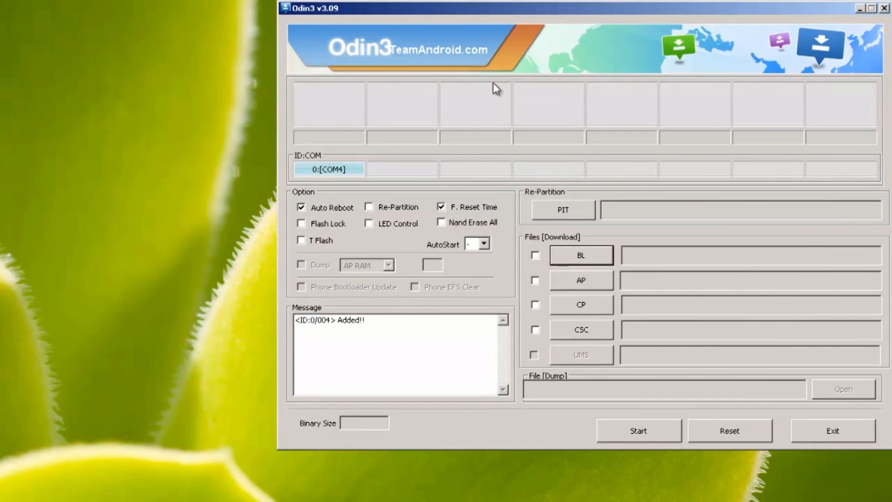
mouse_move(312, 180)
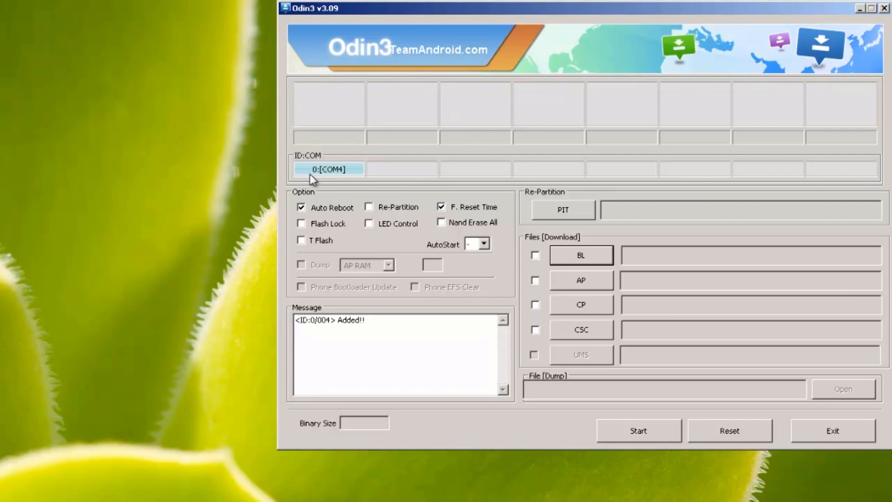
mouse_move(323, 178)
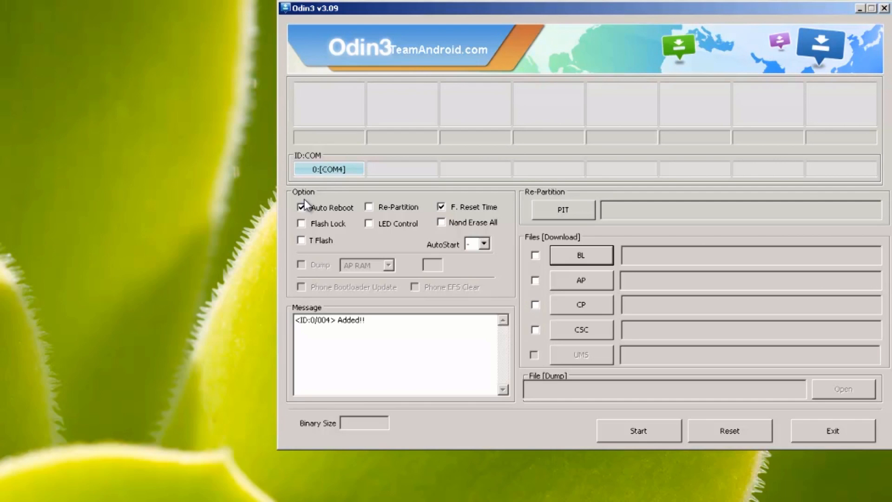
mouse_move(338, 215)
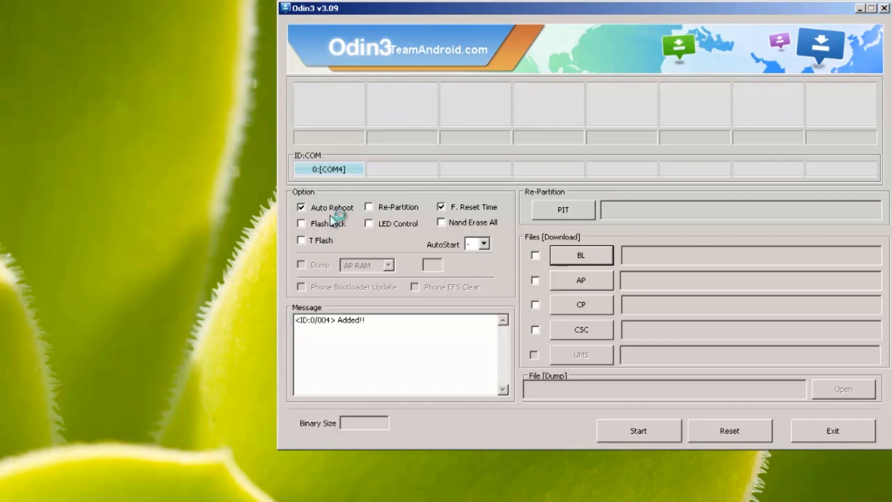
mouse_move(469, 215)
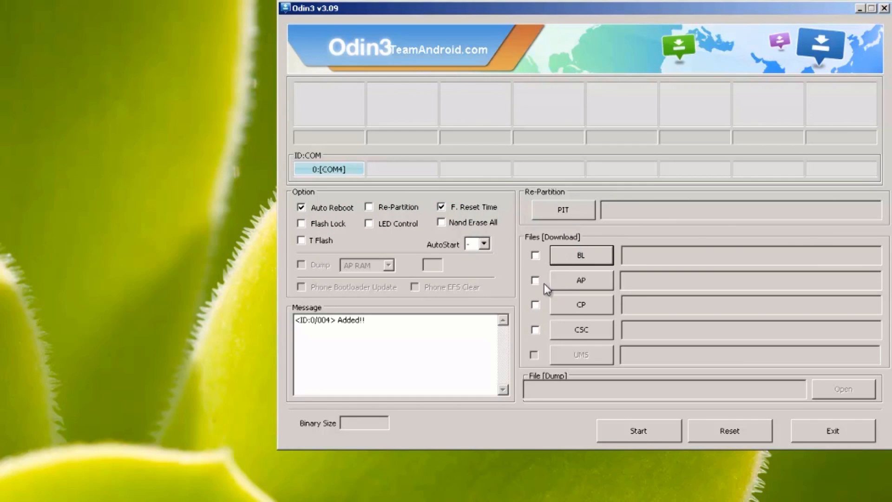
Tick the AP checkbox with the phone on COM4, keeping Auto Reboot and F. Reset Time on
left_click(534, 279)
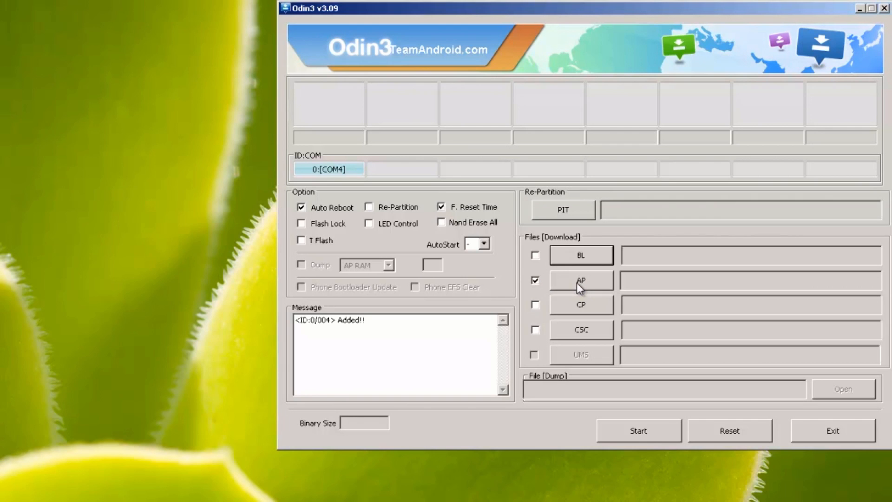
Load openrecovery-twrp-2.8.4.0-klte.tar from the Desktop into the AP slot (13.1 MB)
left_click(580, 279)
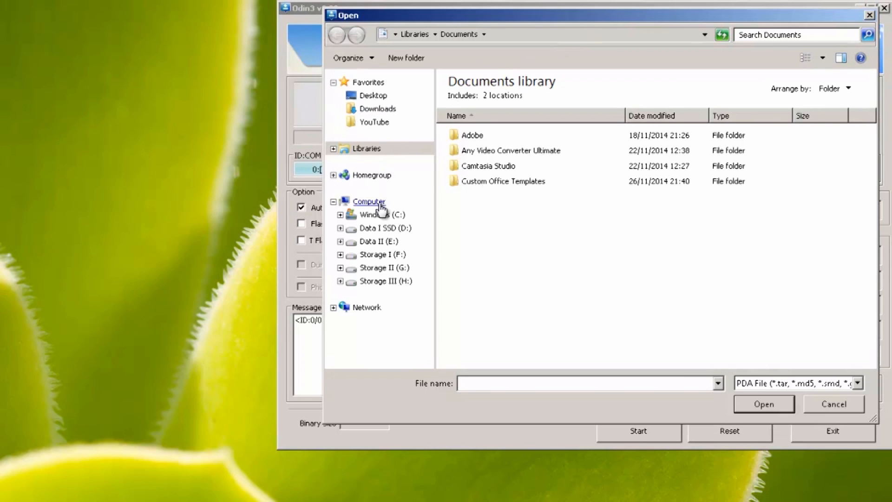
left_click(373, 95)
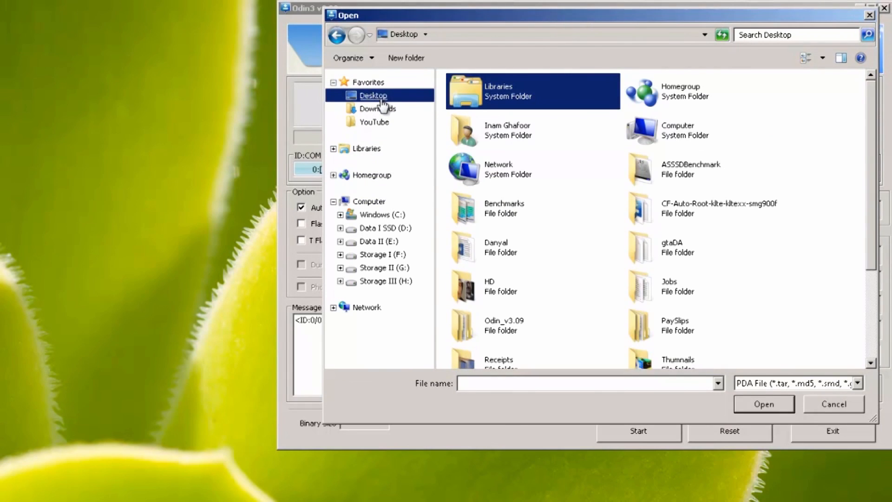
mouse_move(864, 196)
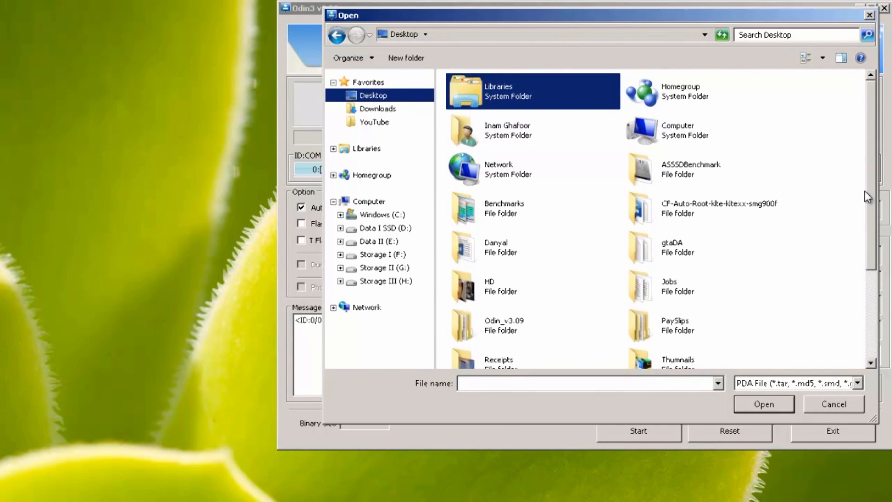
scroll("down", 3)
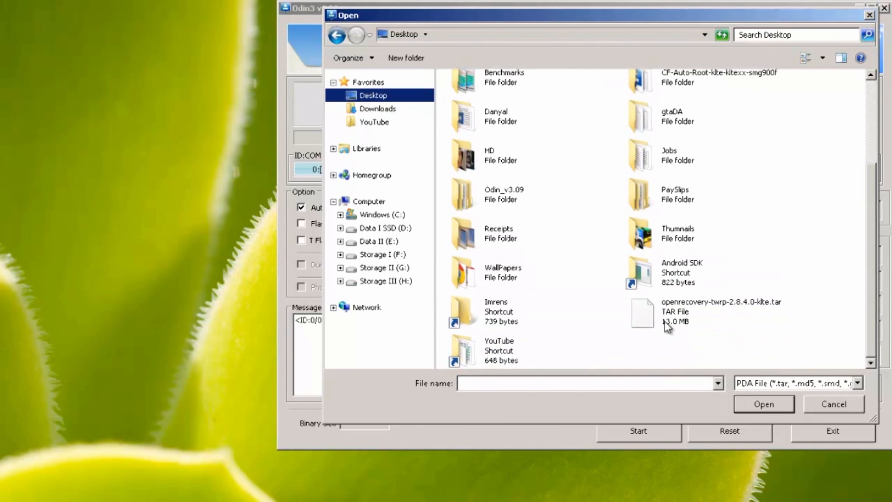
left_click(721, 311)
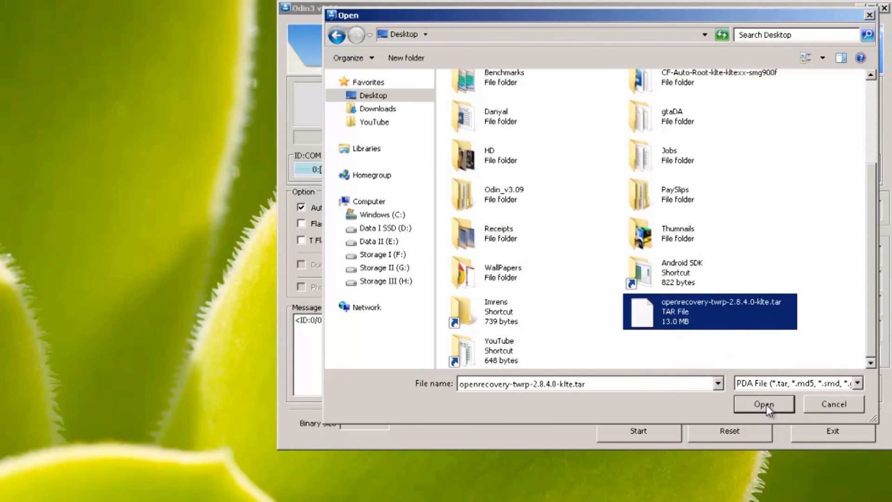
left_click(763, 404)
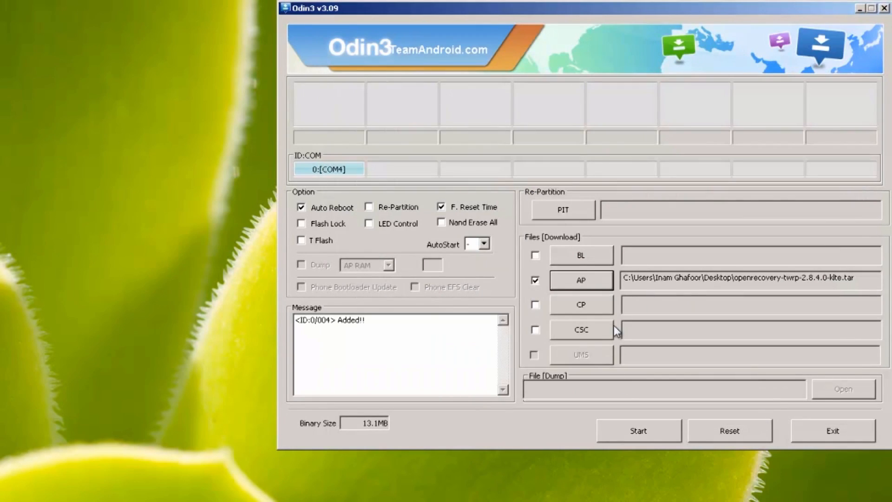
Start the flash and watch the RECOVERY progress and NAND write log
left_click(638, 431)
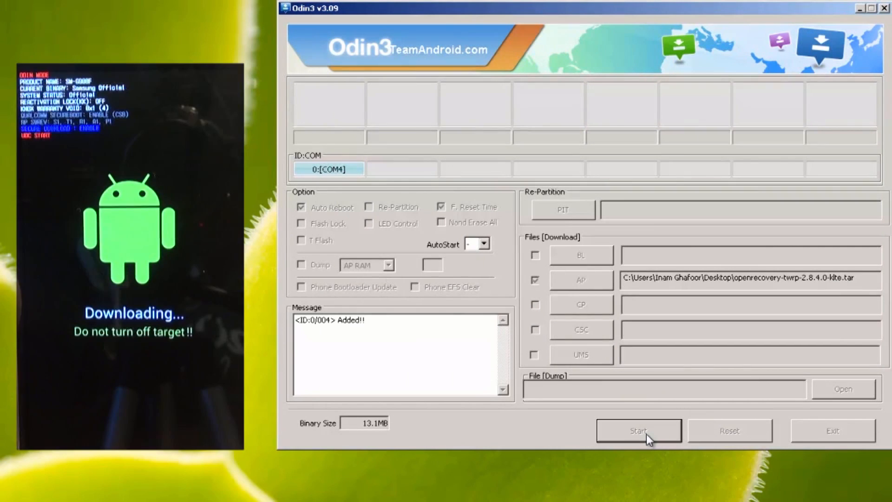
left_click(638, 430)
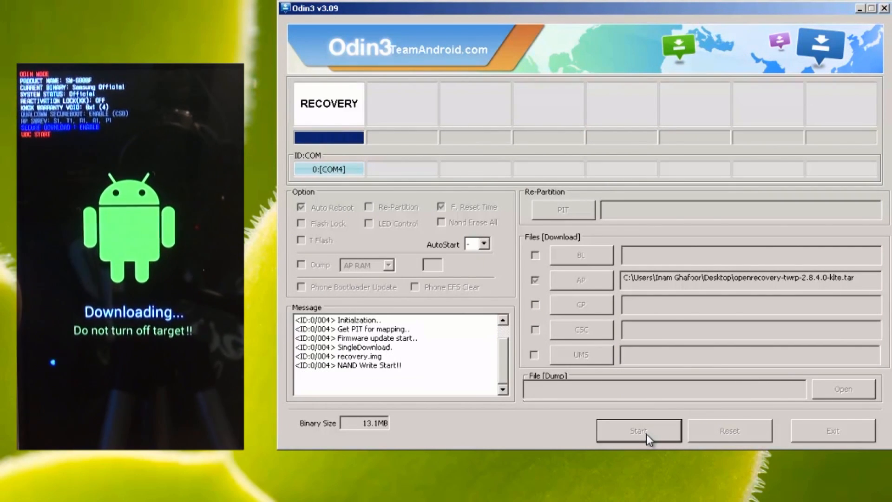